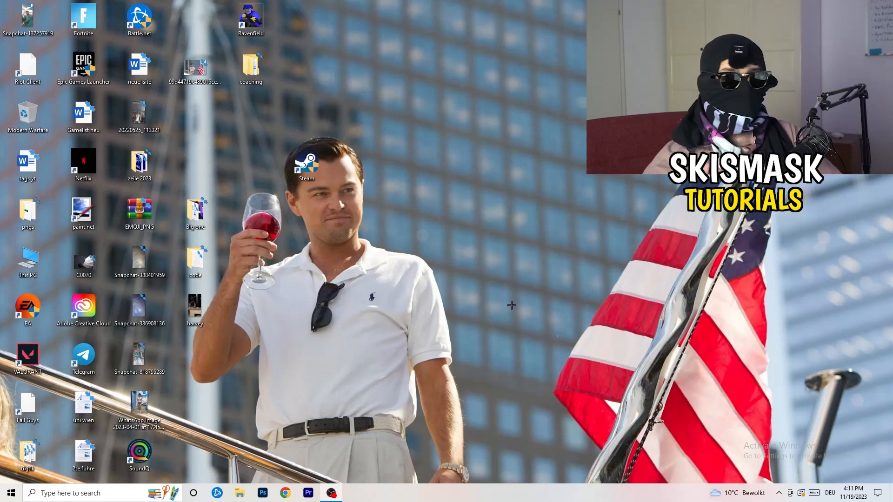
mouse_move(450, 231)
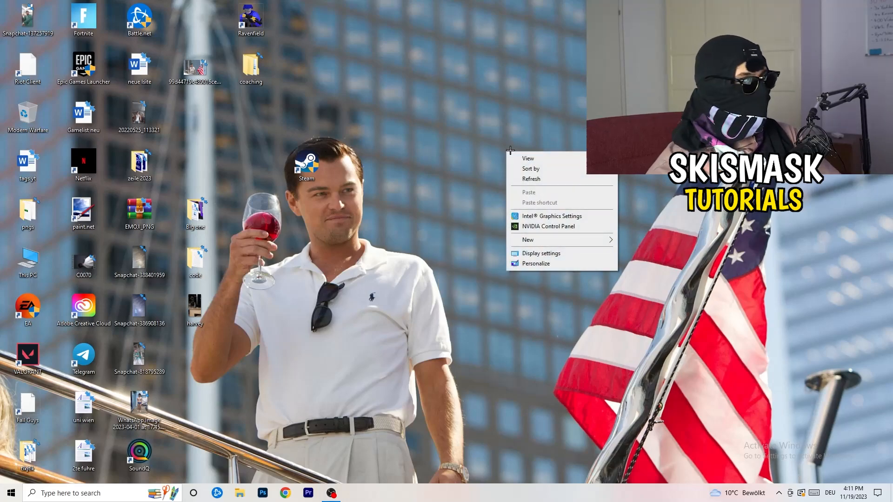
mouse_move(558, 219)
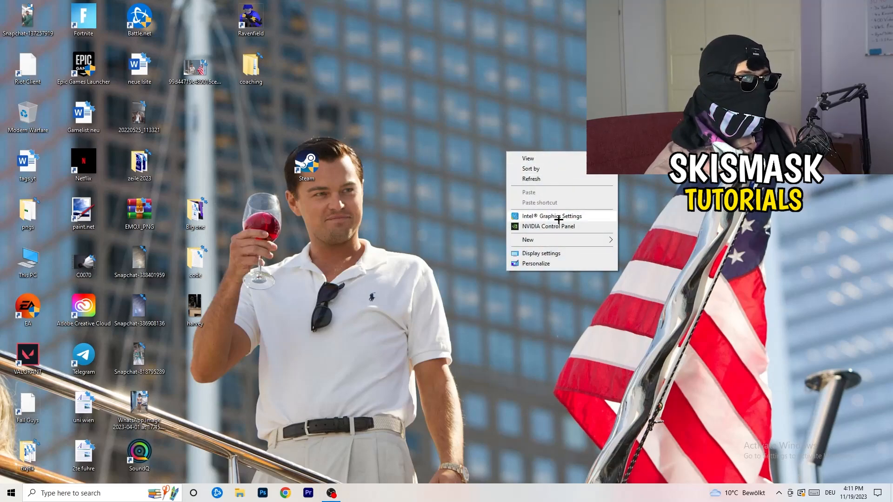
Launch the NVIDIA Control Panel from the desktop right-click menu.
click(601, 333)
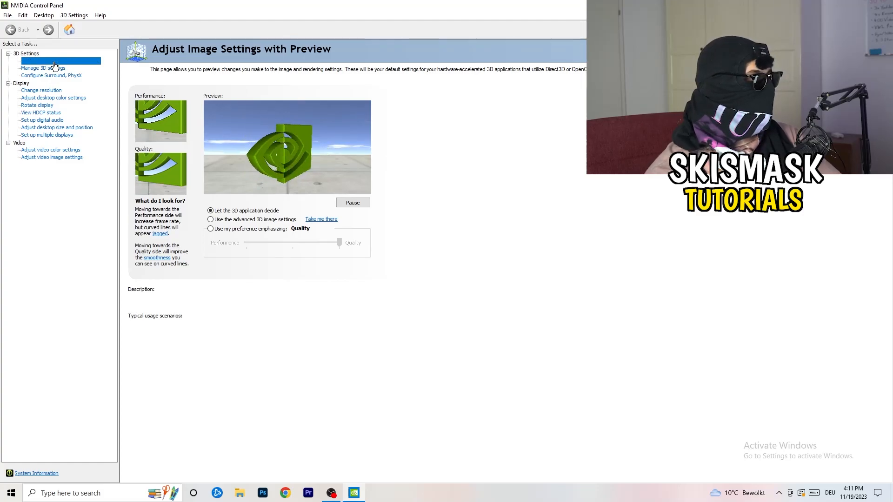
Review 'Adjust image settings with preview', keeping 'Let the 3D application decide', then close NVIDIA Control Panel.
click(60, 60)
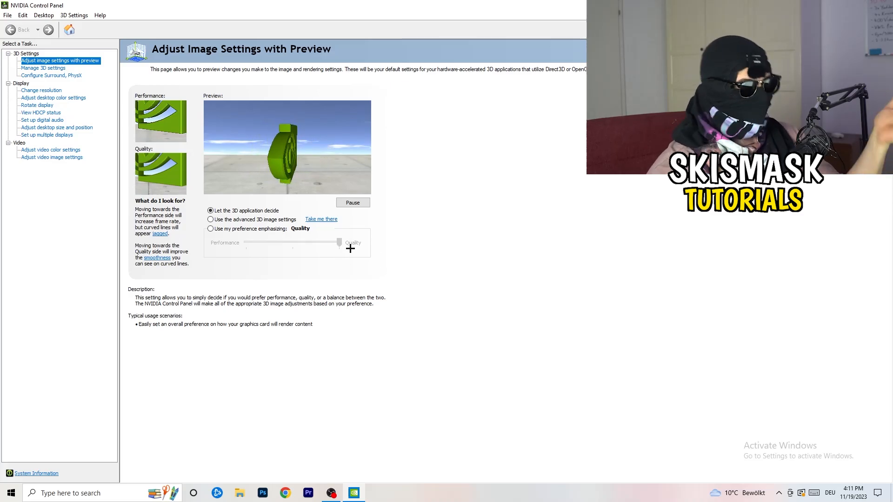
drag(349, 247, 287, 245)
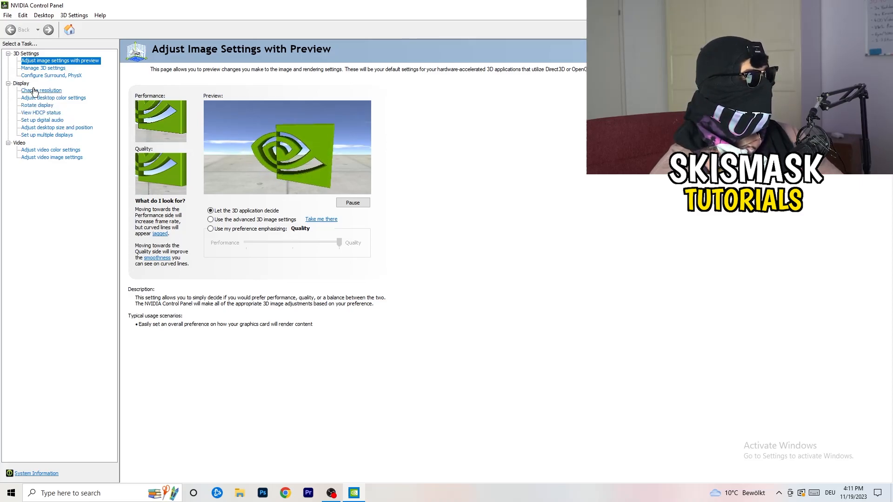
click(41, 89)
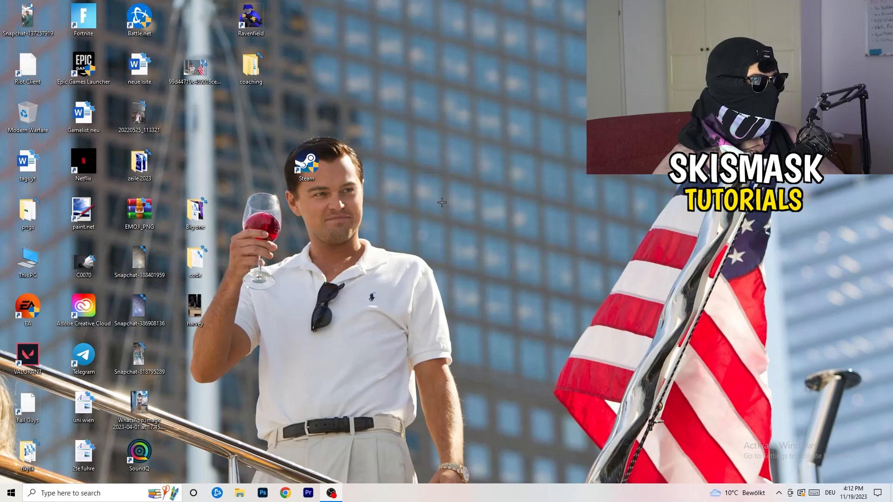
Open Windows Settings from the Start menu.
click(8, 493)
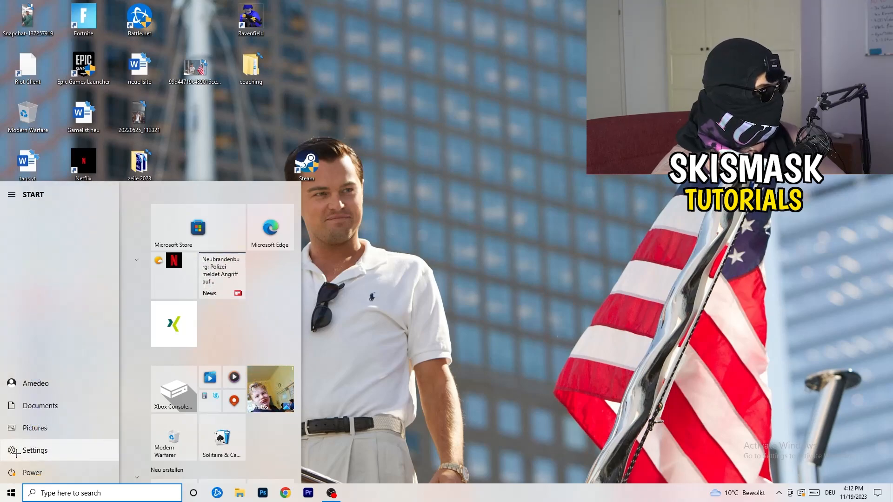
click(35, 451)
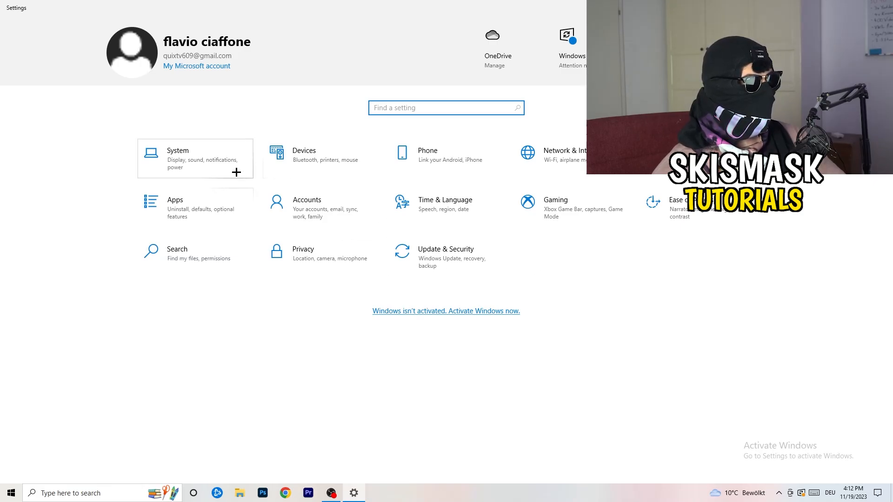
Set display scale to 100% and confirm the 1920 × 1080 resolution.
click(177, 159)
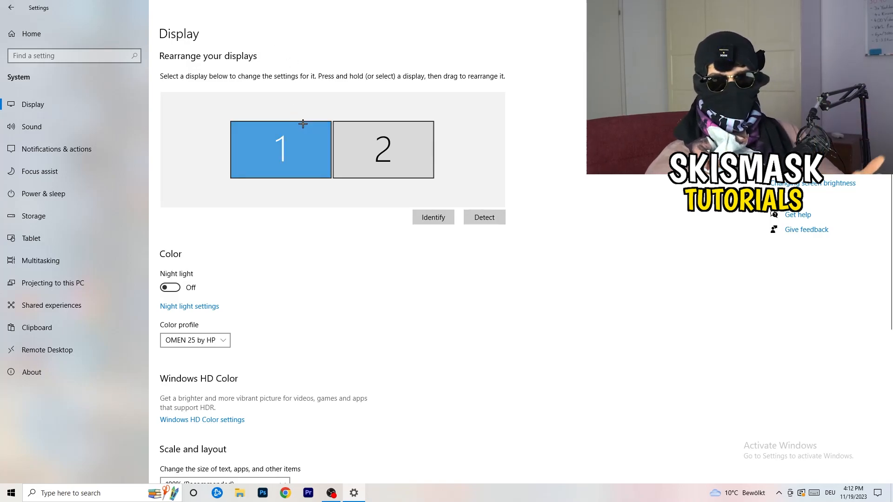
scroll(down, 3)
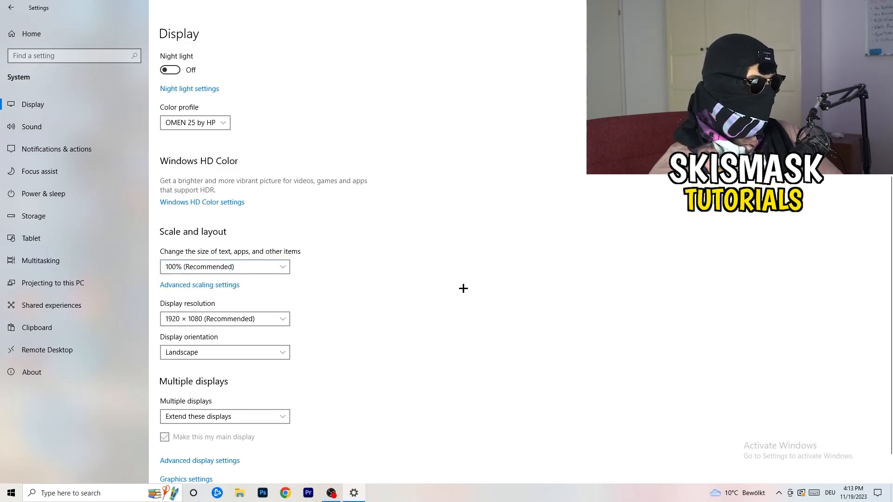
click(224, 267)
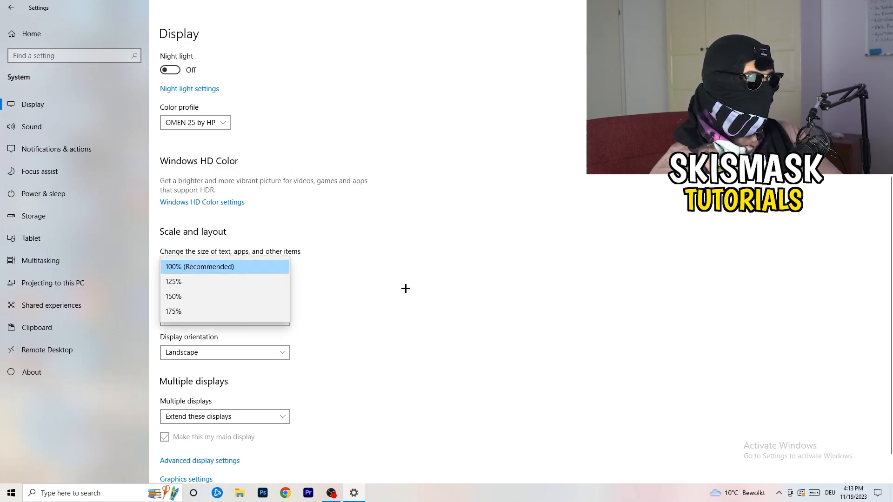
click(200, 267)
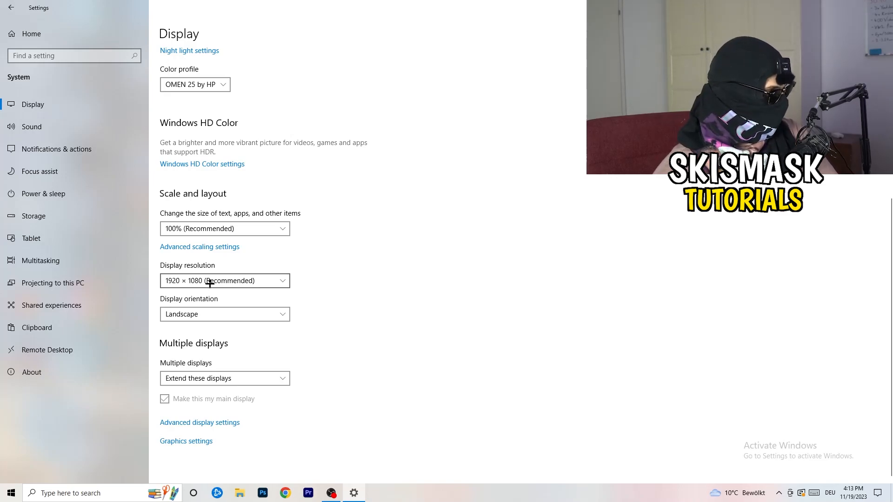
click(43, 193)
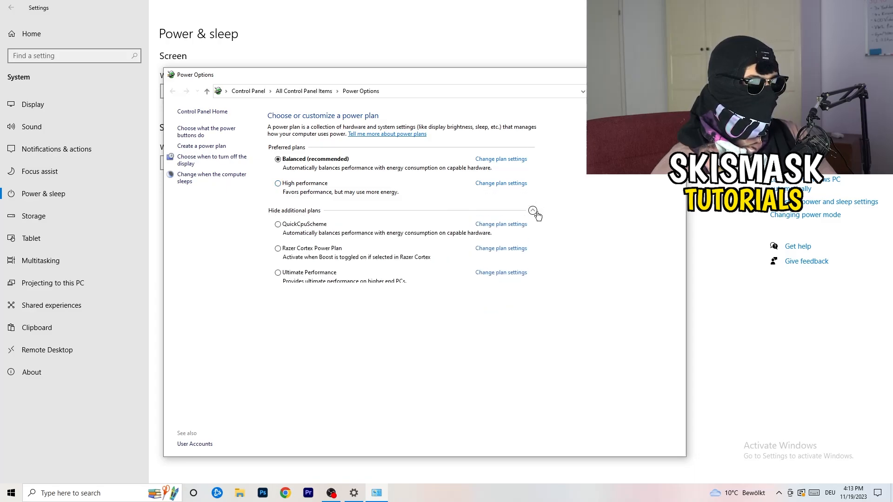
Show the additional power plans, then close Power Options and go to Storage settings.
click(532, 210)
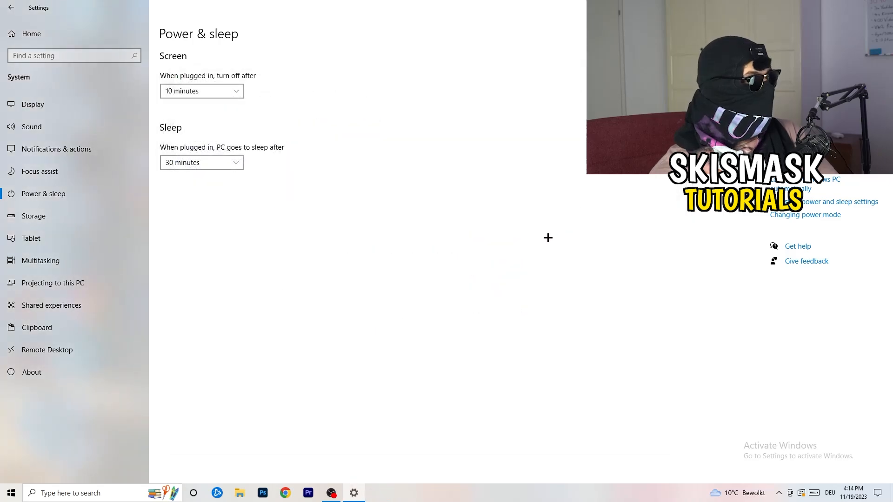
click(33, 216)
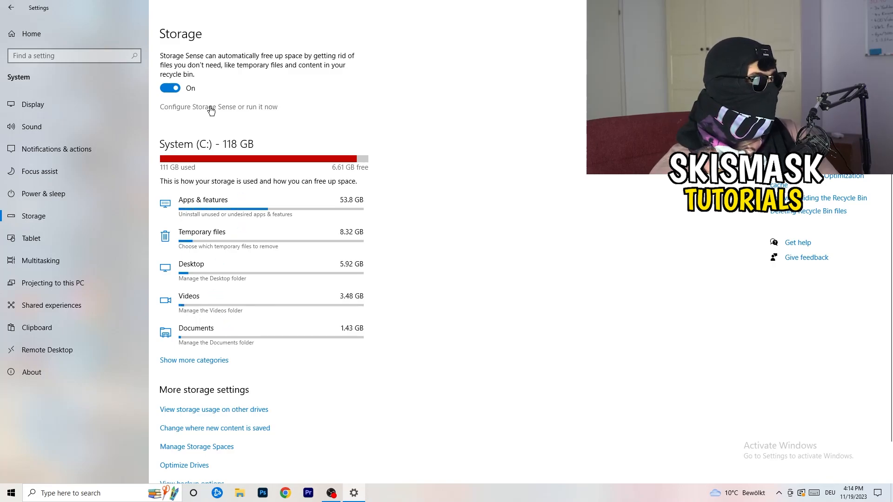
Set Storage Sense to delete recycle bin items older than 14 days.
click(218, 107)
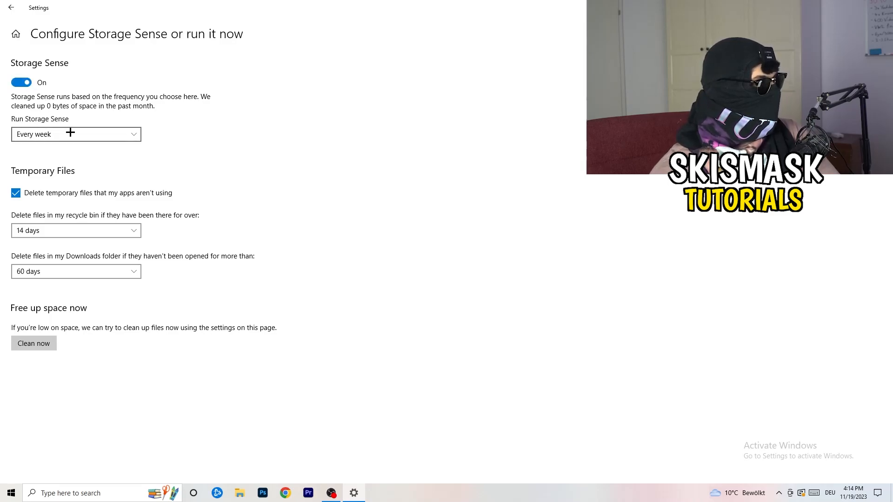
mouse_move(305, 130)
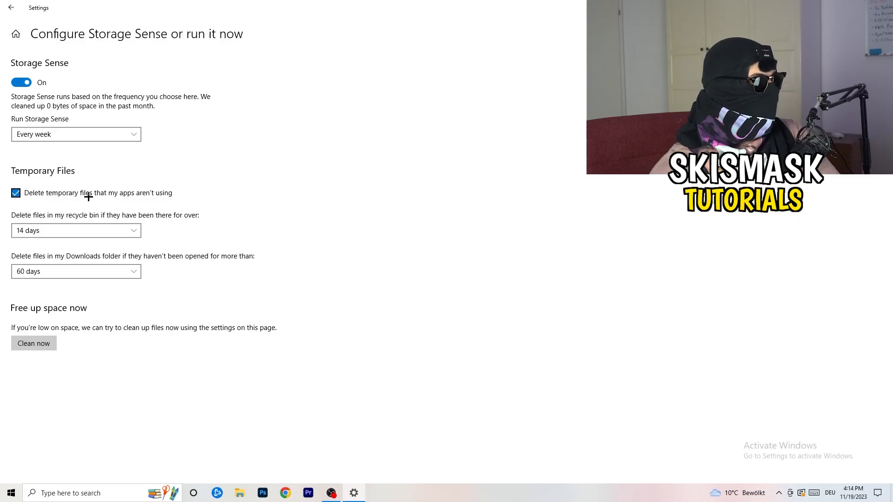
mouse_move(36, 217)
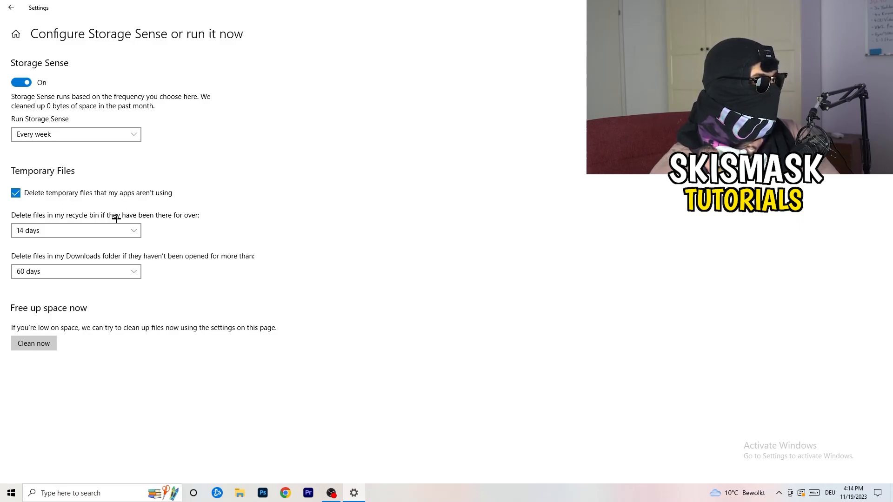
click(76, 230)
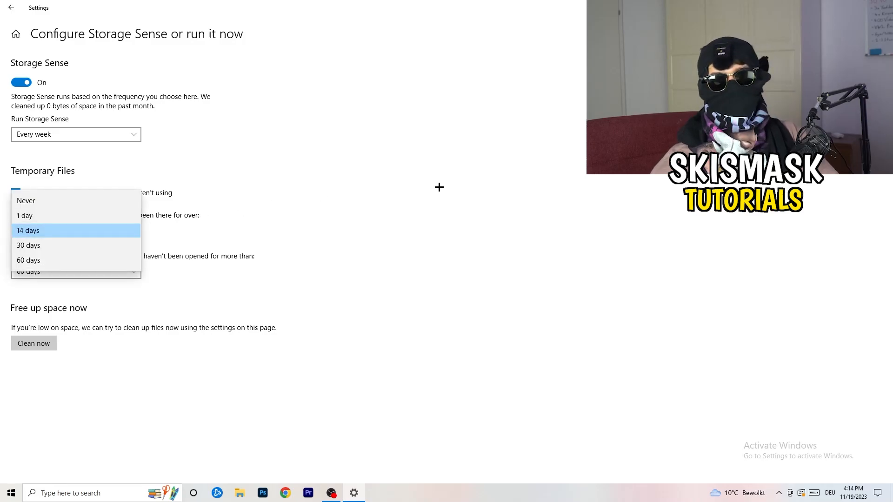
click(27, 230)
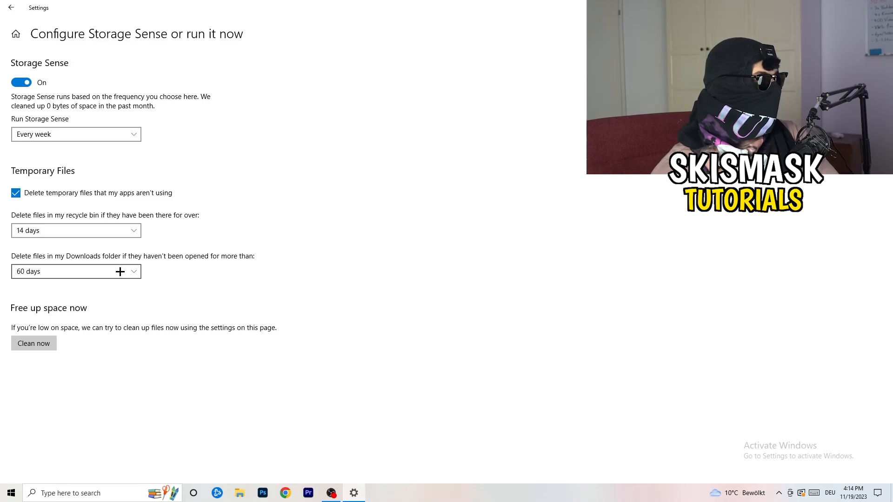
mouse_move(424, 211)
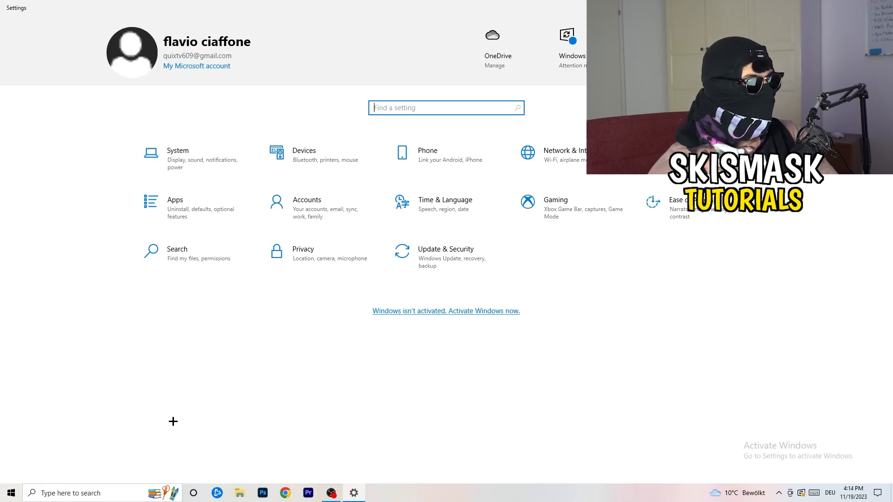
Confirm background recording and audio recording are off in Gaming > Captures, then close Settings.
click(555, 199)
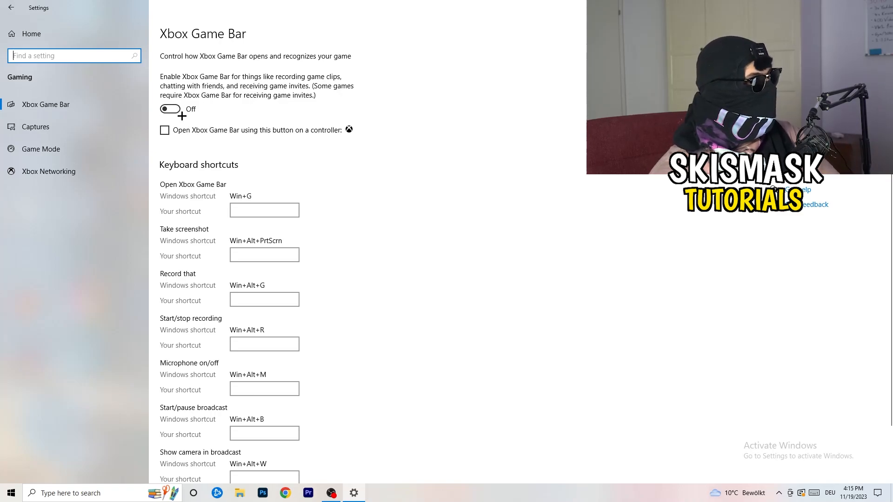
click(35, 126)
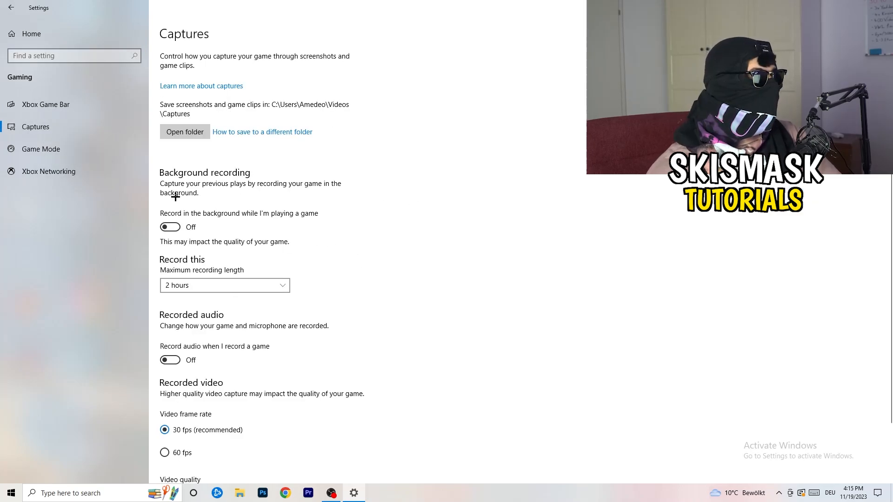
mouse_move(174, 227)
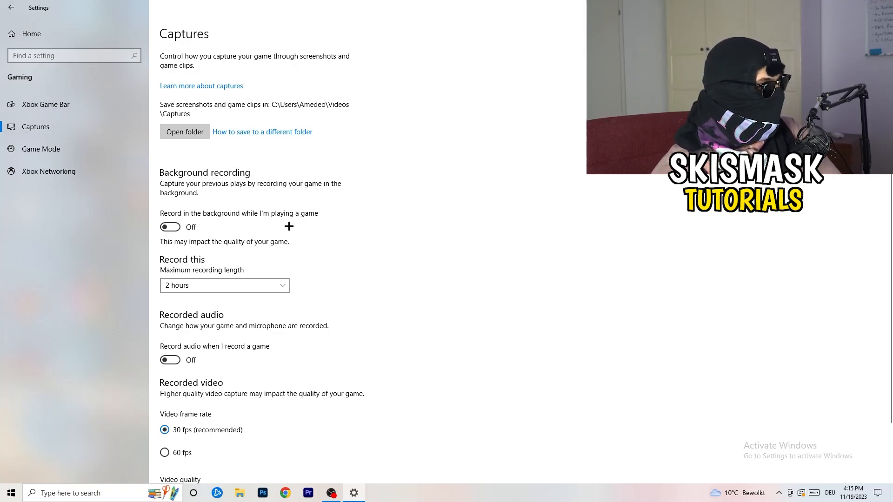
scroll(down, 3)
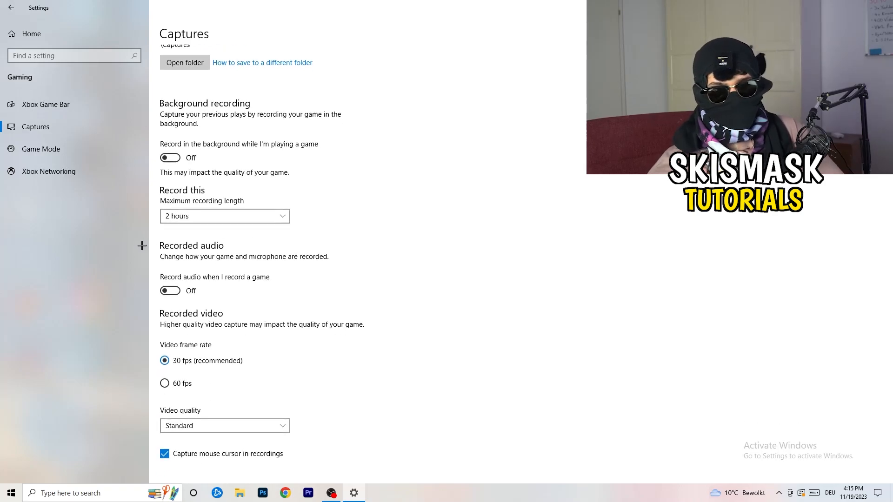
click(40, 149)
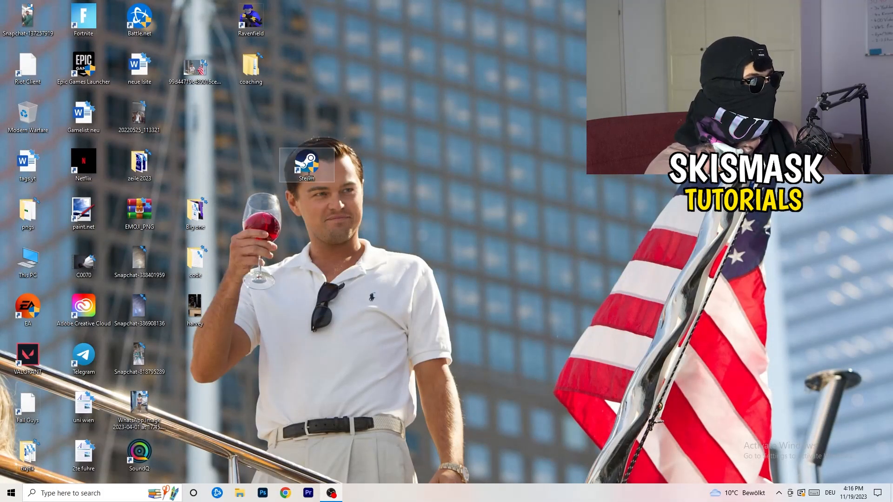
Set the Steam shortcut to Windows 8 compatibility mode and run as administrator.
drag(306, 165, 473, 165)
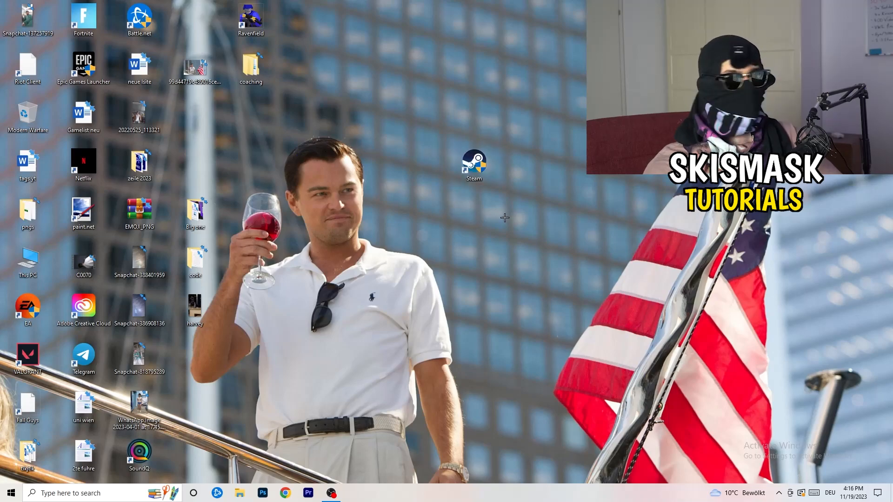
right_click(473, 165)
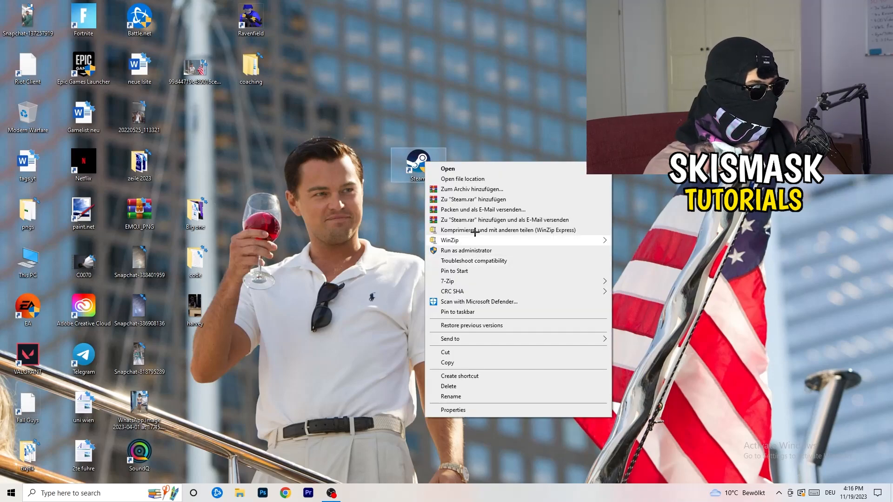
mouse_move(479, 414)
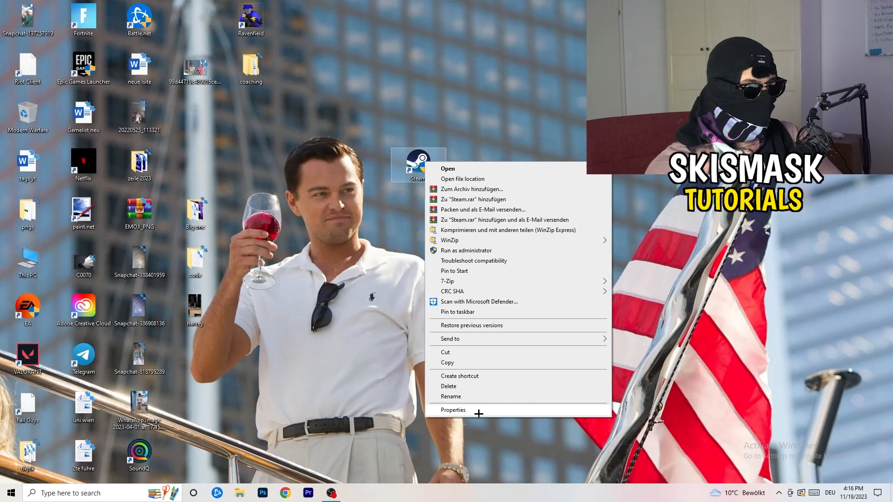
click(453, 410)
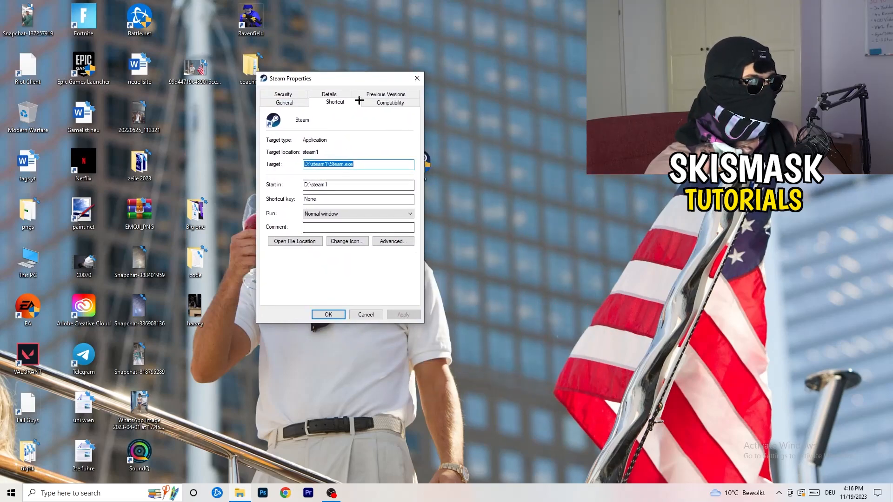
click(391, 102)
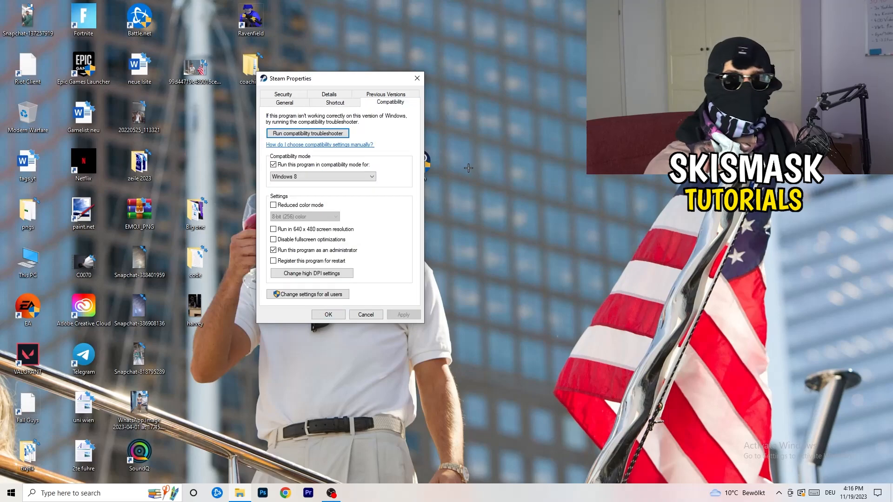
mouse_move(462, 167)
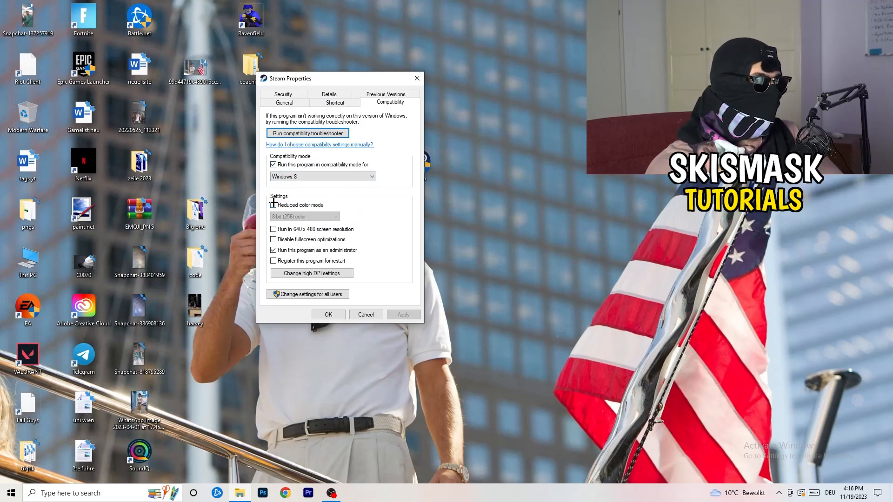
click(274, 205)
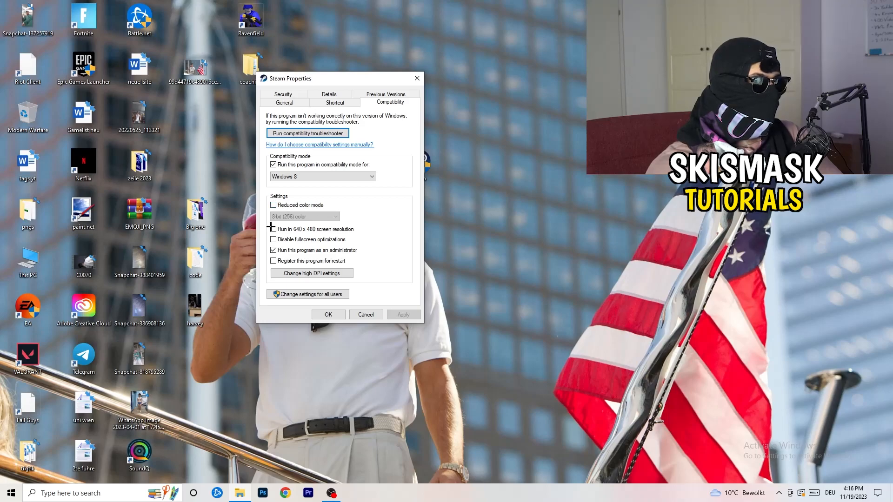
click(274, 229)
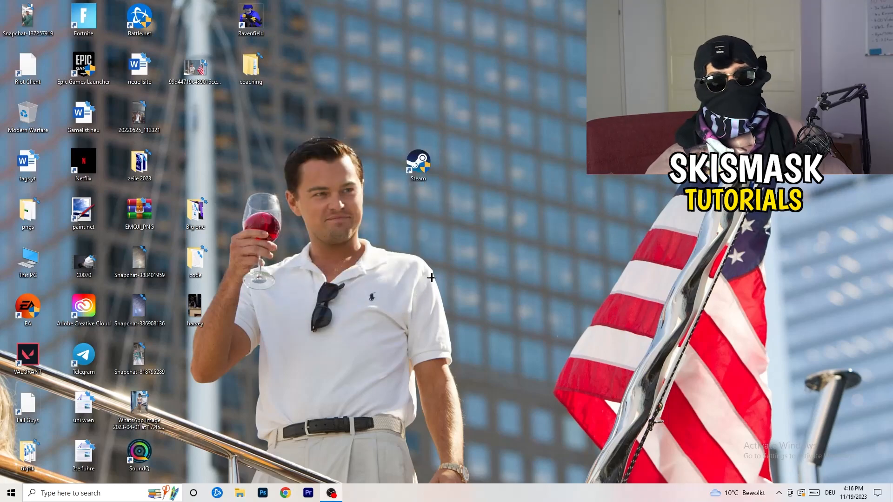
drag(419, 165, 474, 165)
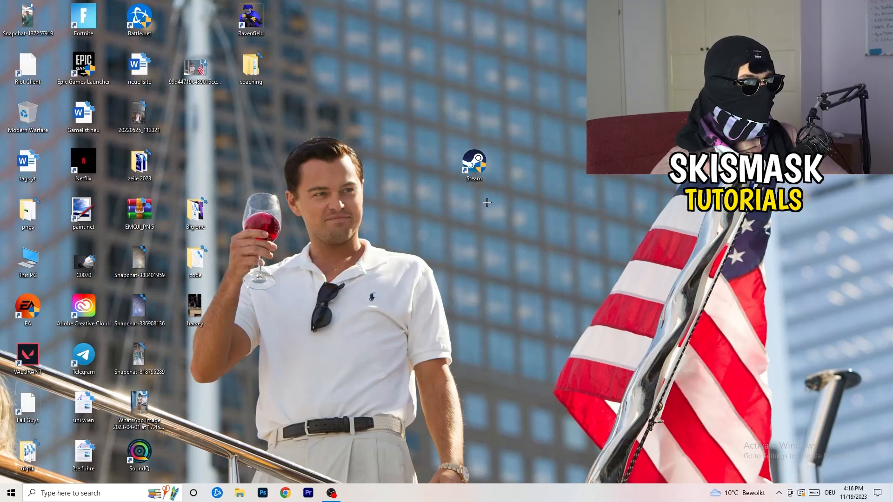
Drag the Steam shortcut up beside the other top-left desktop icons.
right_click(474, 162)
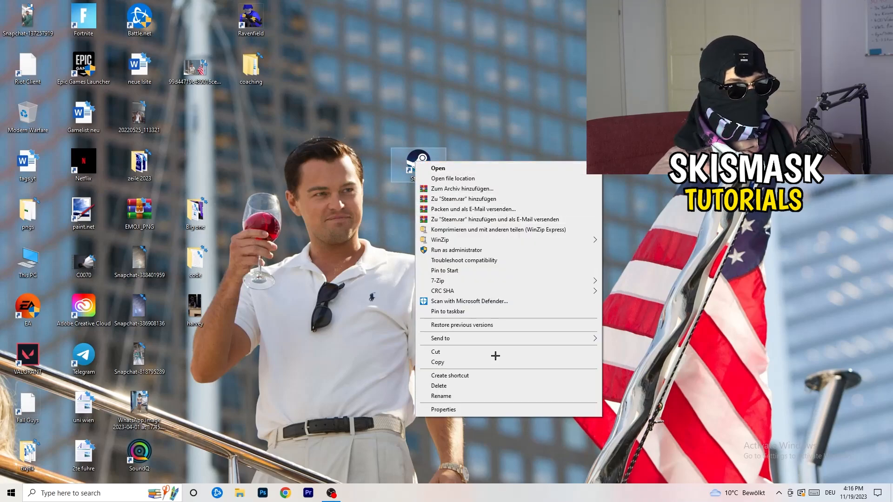
click(443, 409)
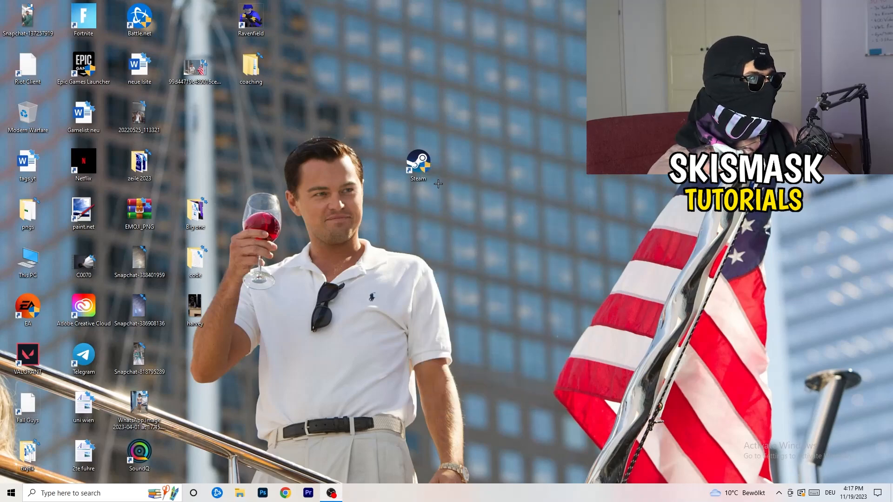
drag(418, 165, 195, 117)
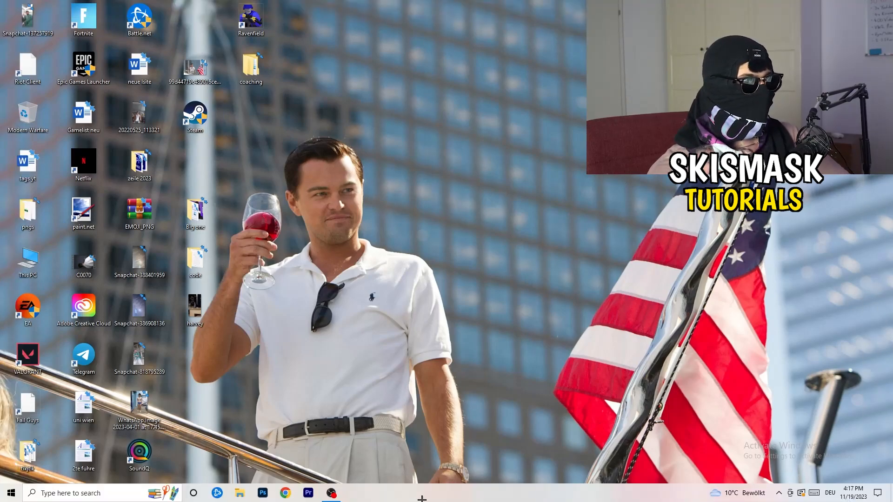
In Task Manager Details, show priority levels for Creative Cloud UI Helper.exe (Above normal).
right_click(421, 492)
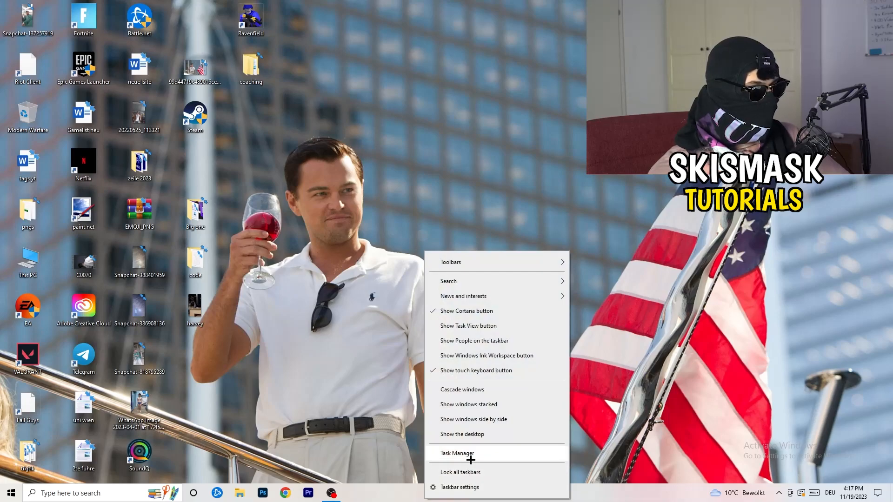
click(457, 453)
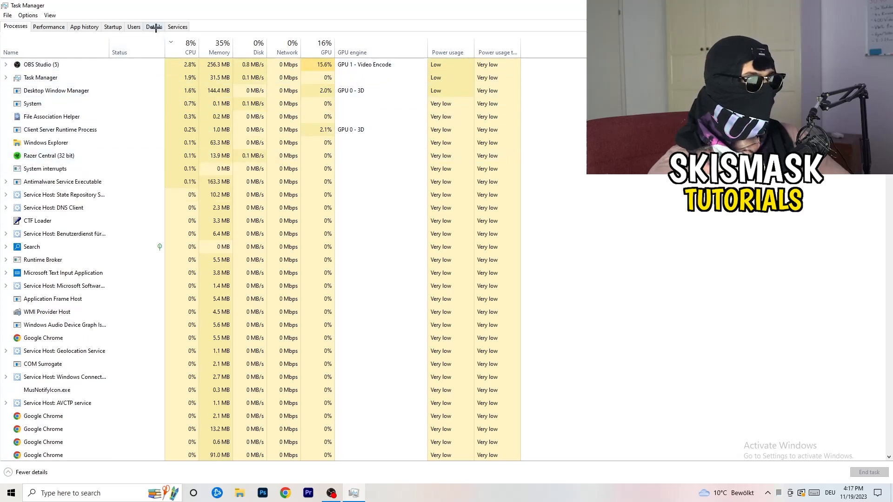
click(154, 27)
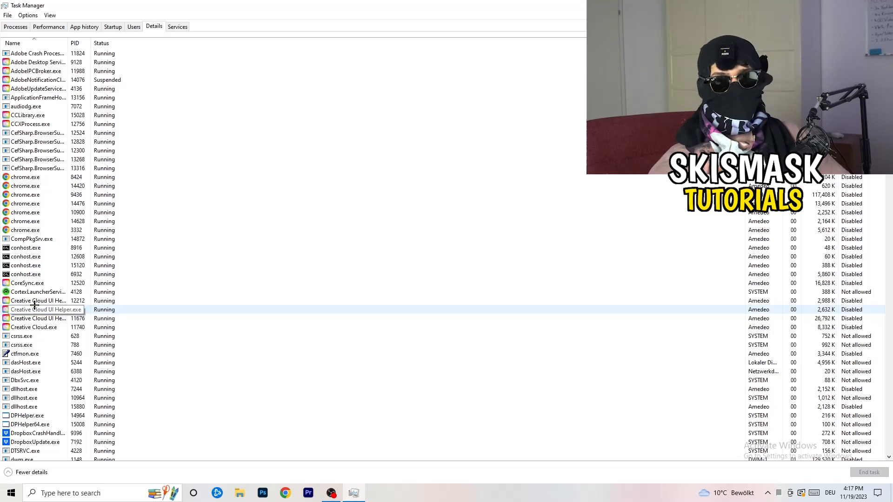
right_click(37, 301)
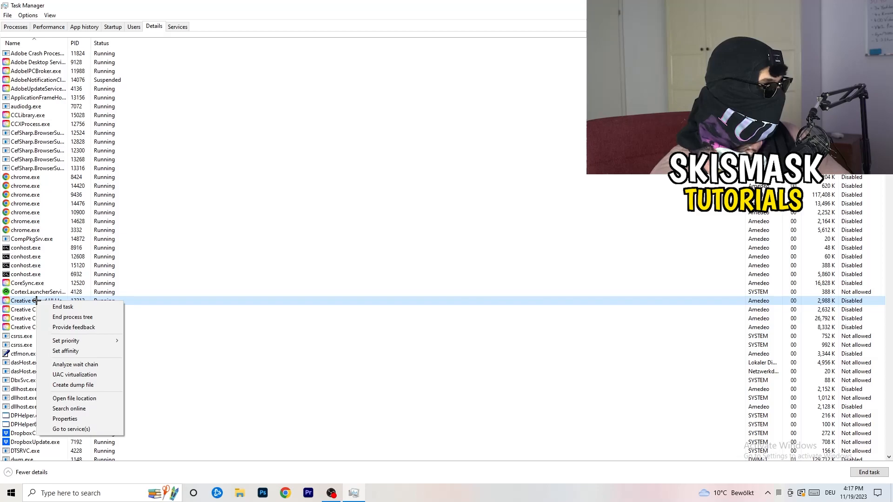
click(65, 340)
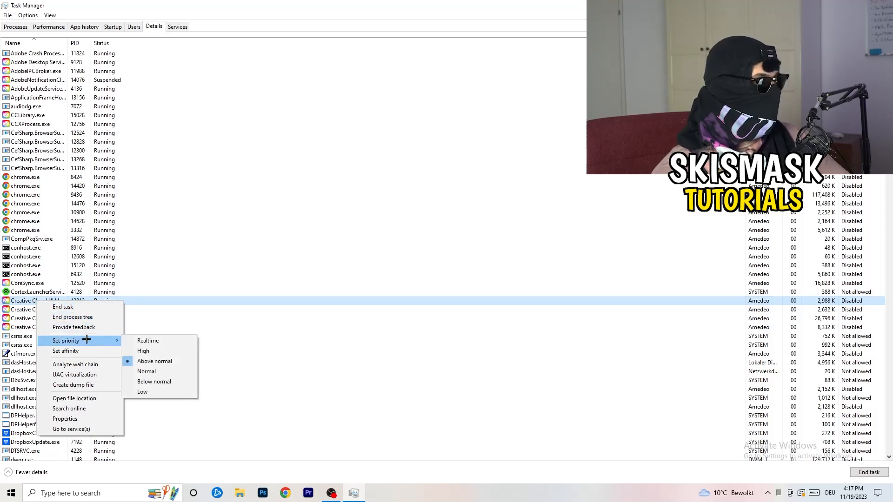
mouse_move(145, 351)
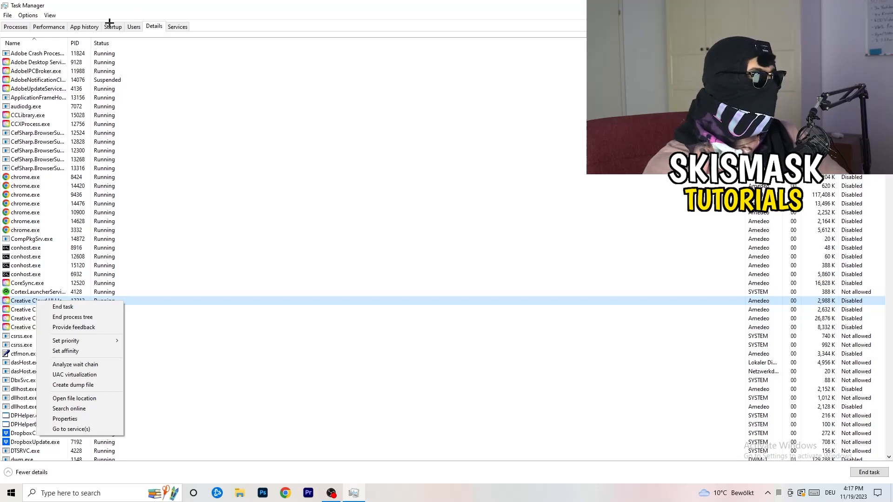
Review the startup apps and disable Windows Security notification from launching at startup.
click(112, 26)
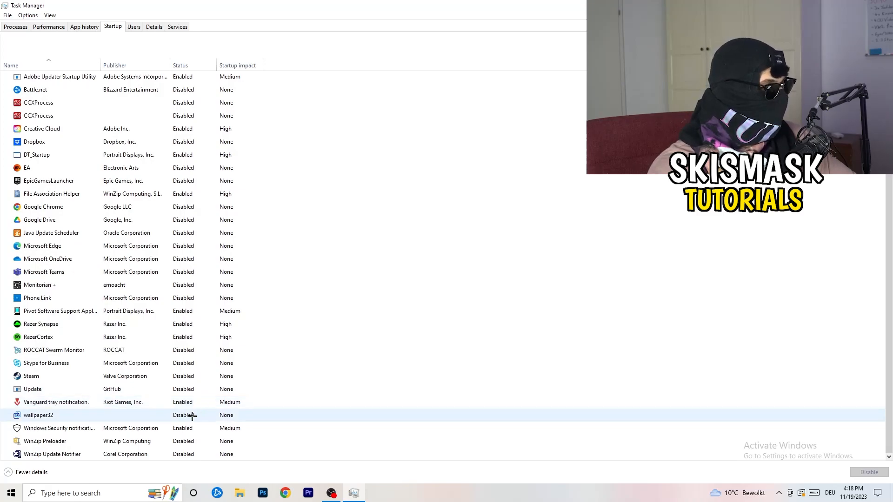
right_click(60, 428)
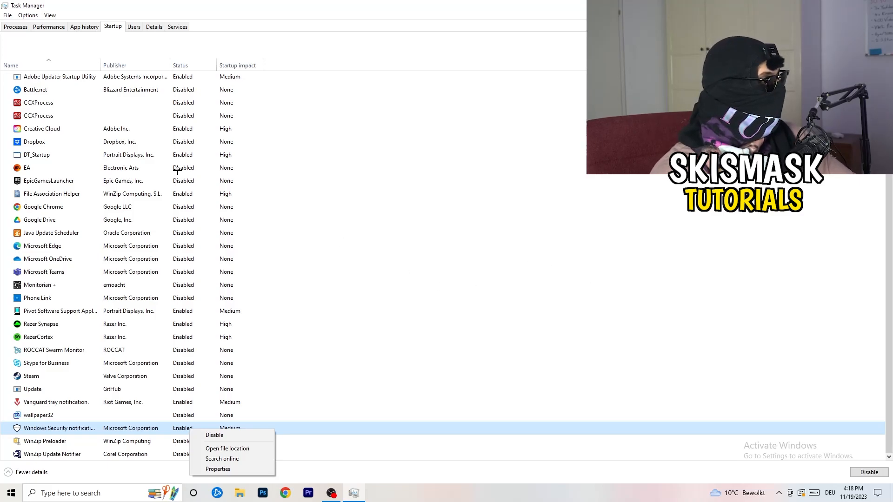
click(15, 26)
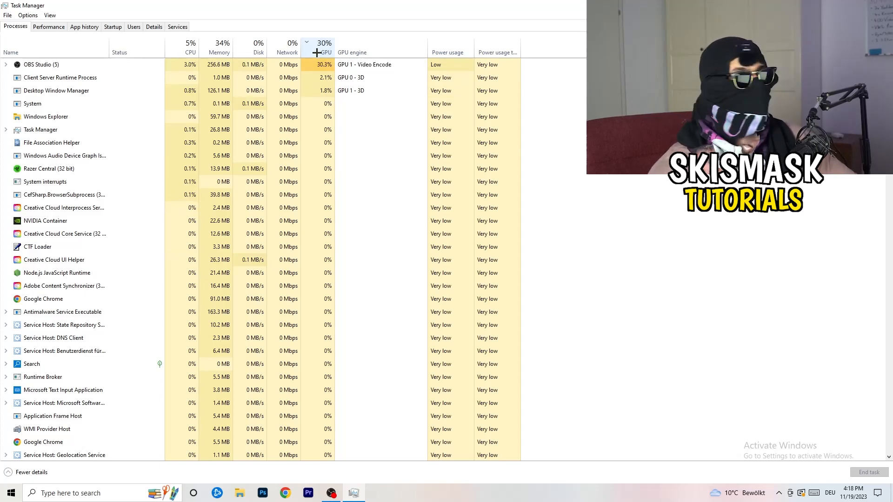
Sort processes by GPU usage and bring up options for OBS Studio.
click(41, 64)
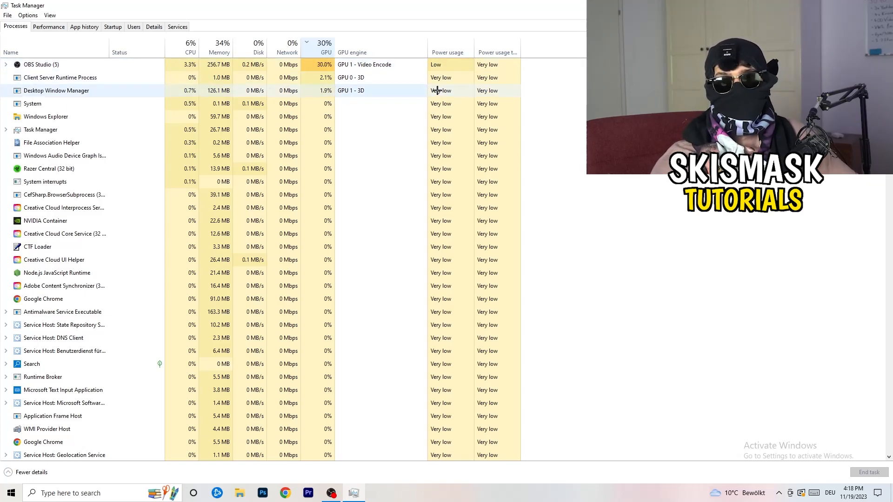
right_click(41, 64)
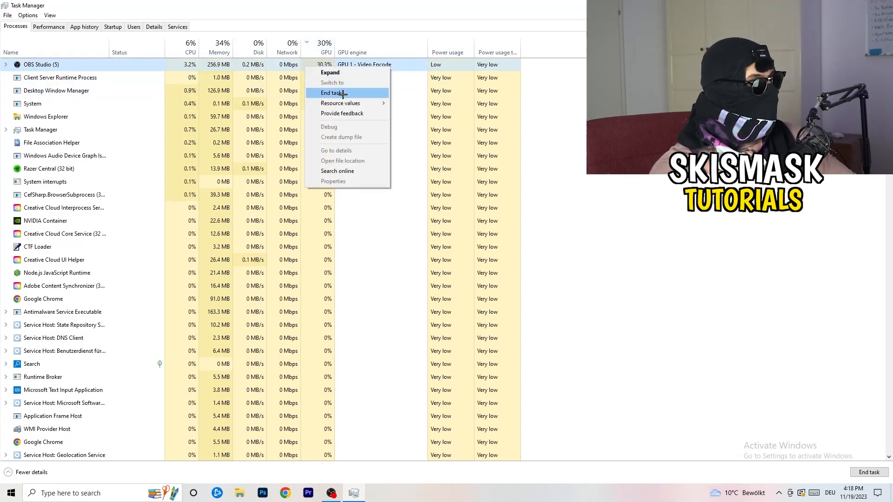